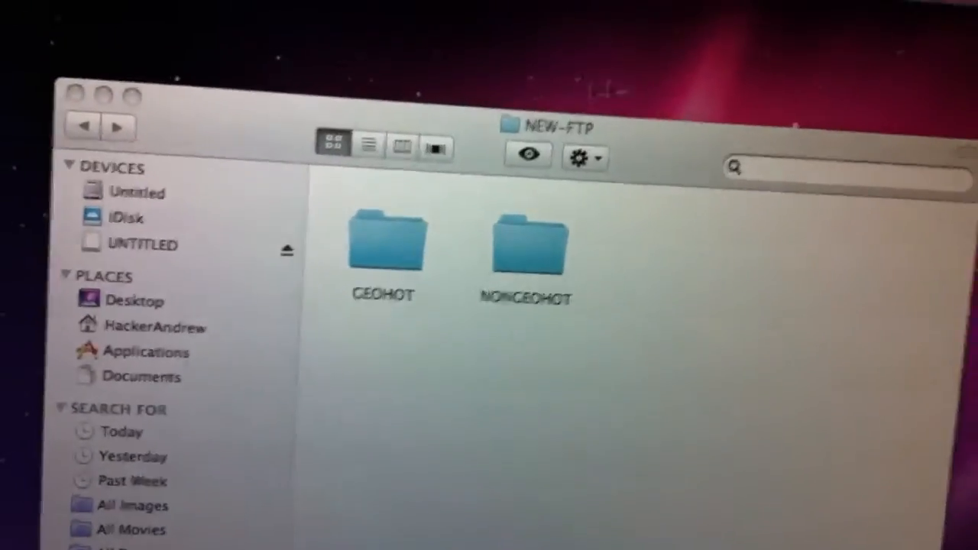
Step: Confirm openps3ftp-nopass.pkg is inside NONGEOHOT, go back to NEW-FTP, and close the window
double_click(384, 245)
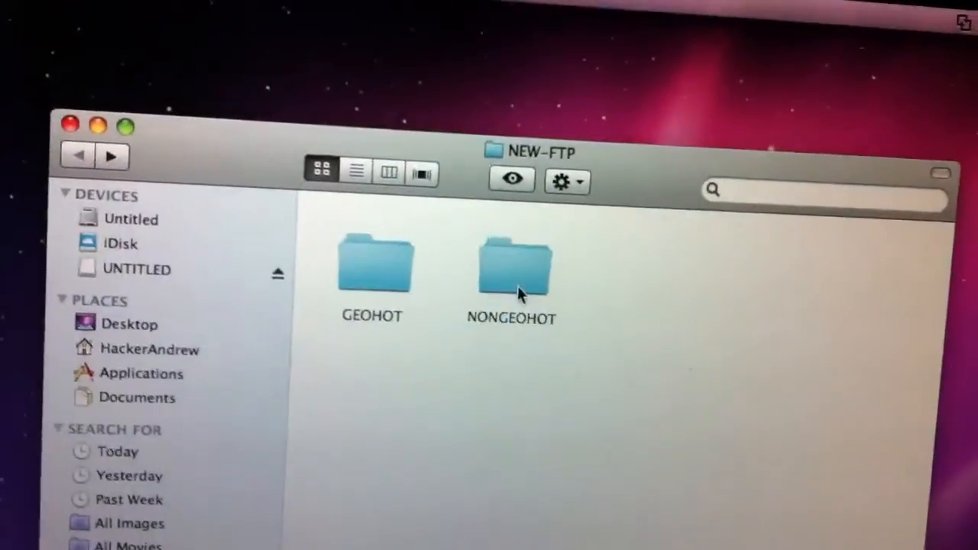
double_click(512, 268)
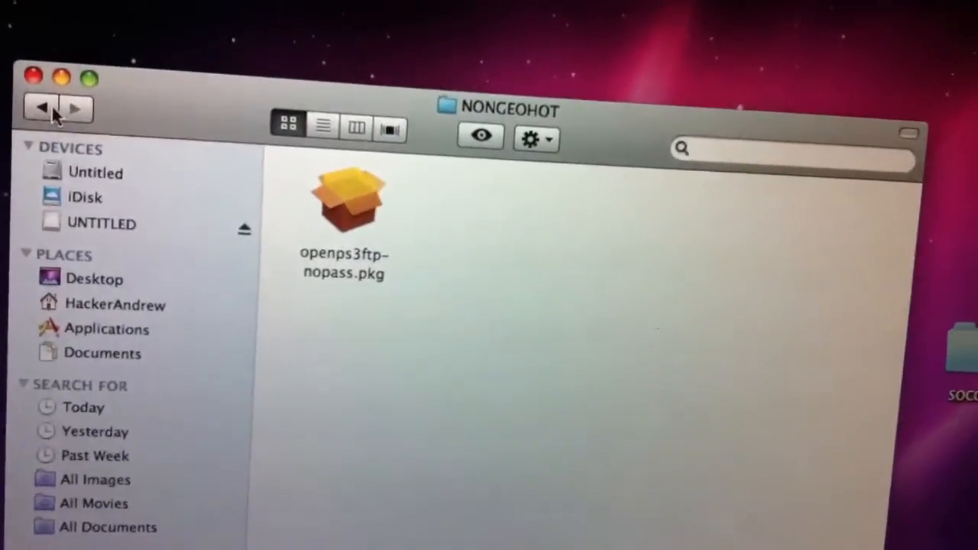
left_click(42, 107)
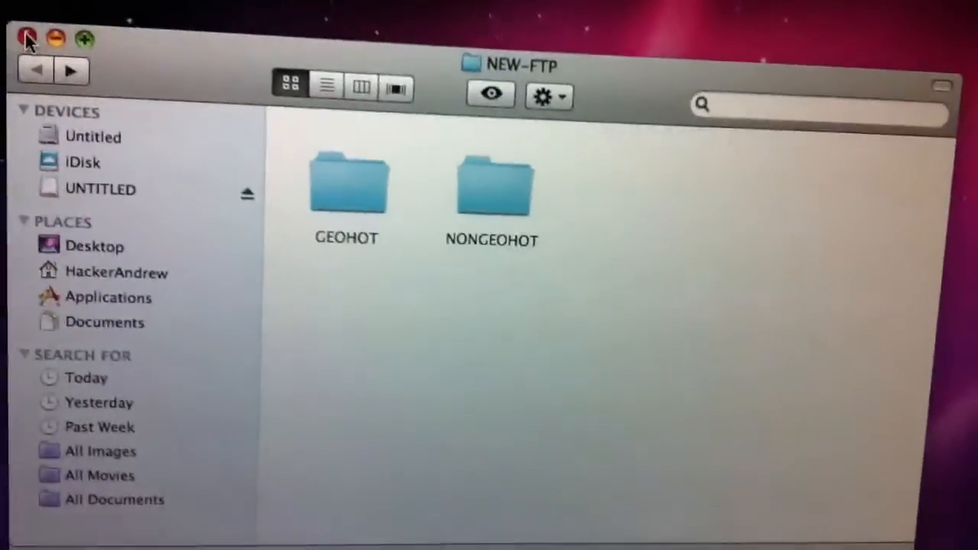
left_click(25, 39)
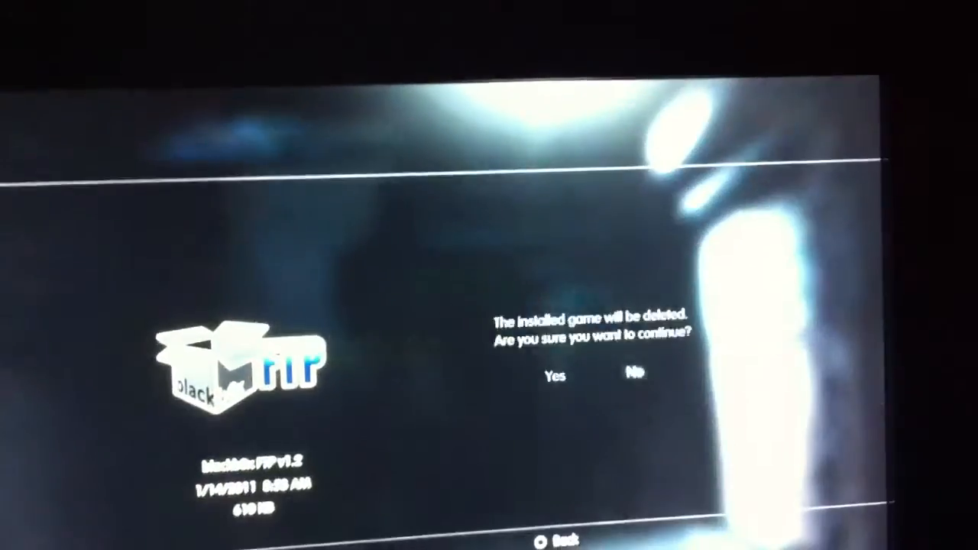
Step: Confirm deletion of blackM FTP v1.2 so the PS3 reports 'Delete completed'
left_click(554, 377)
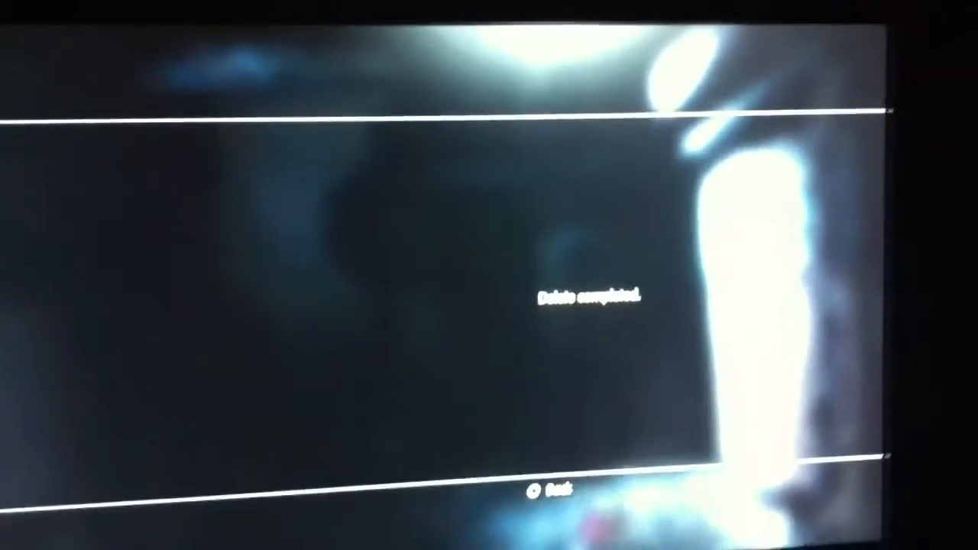